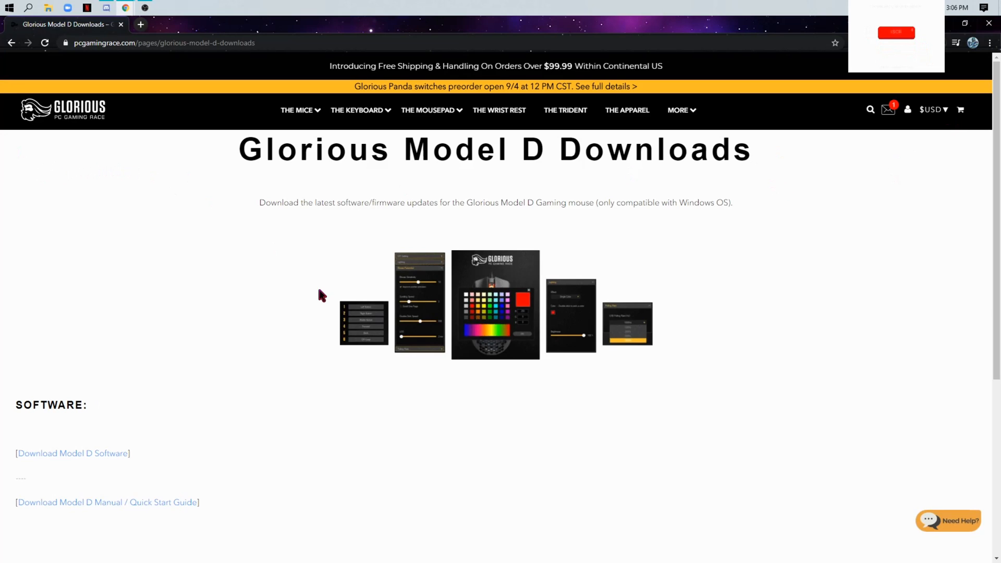
# Download the Model D Software zip from the Glorious Downloads page and restore down the window.
pyautogui.click(296, 111)
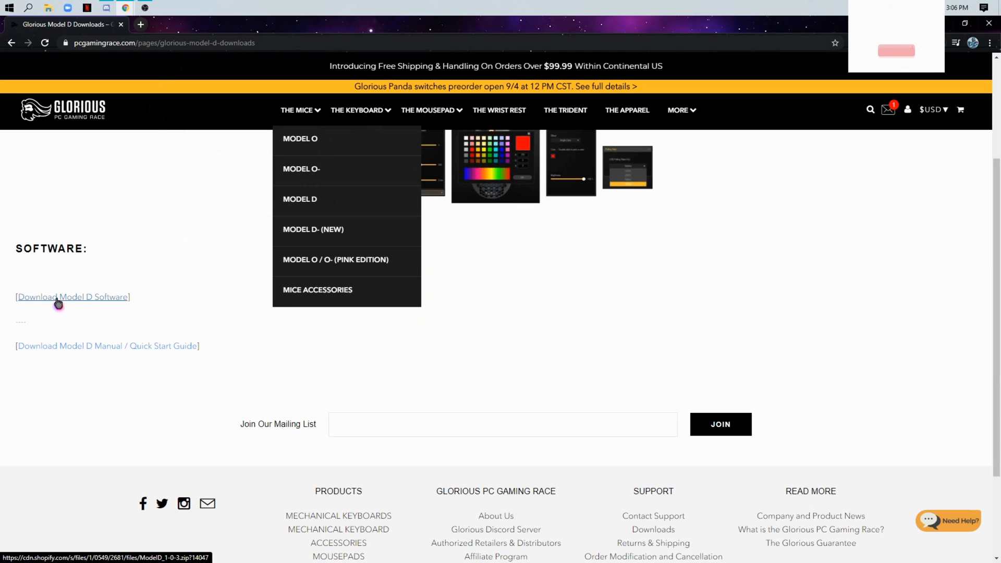
pyautogui.click(57, 300)
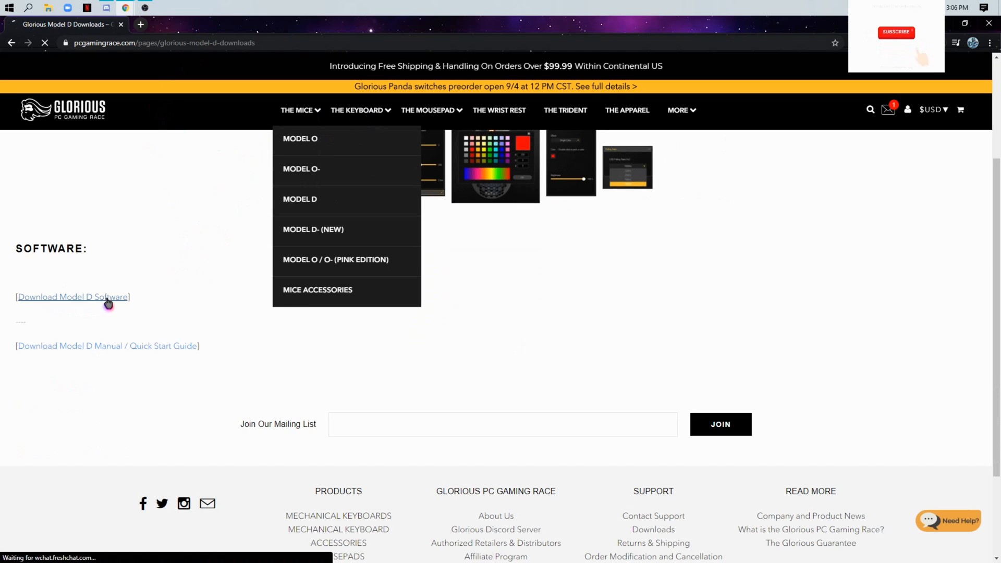
pyautogui.click(73, 297)
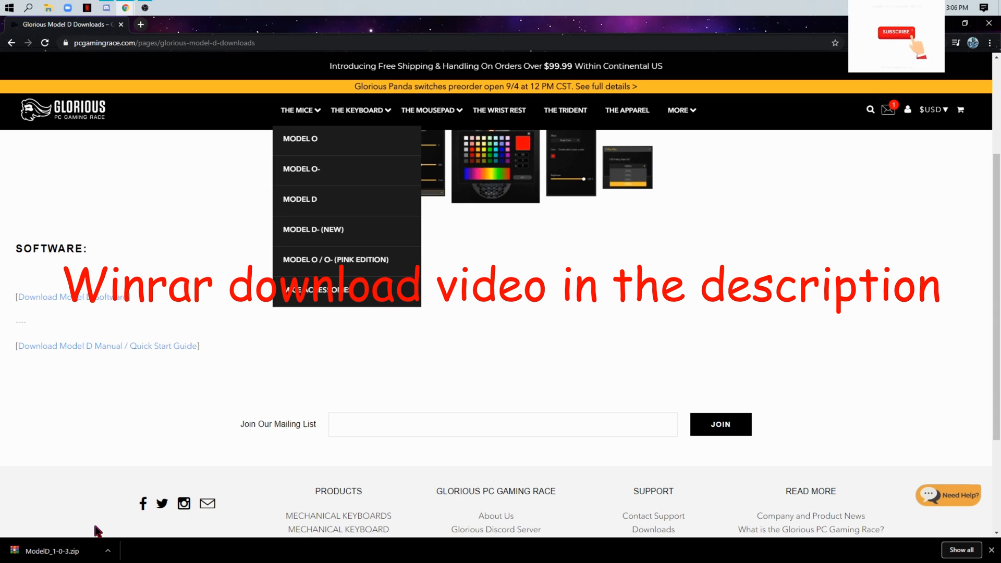
pyautogui.click(897, 33)
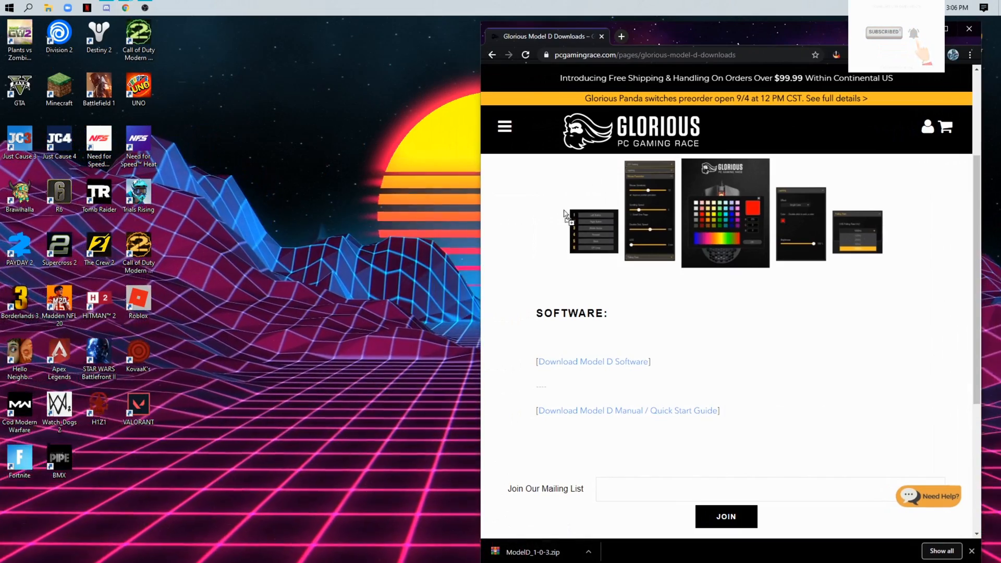
# Extract the ModelD zip onto the desktop, replacing the existing README.
pyautogui.click(970, 28)
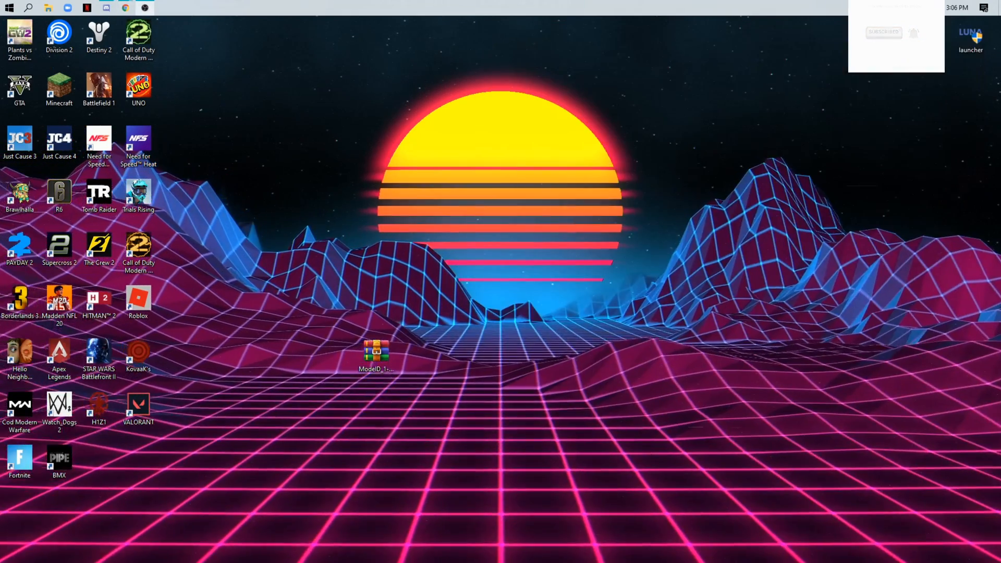
pyautogui.rightClick(376, 354)
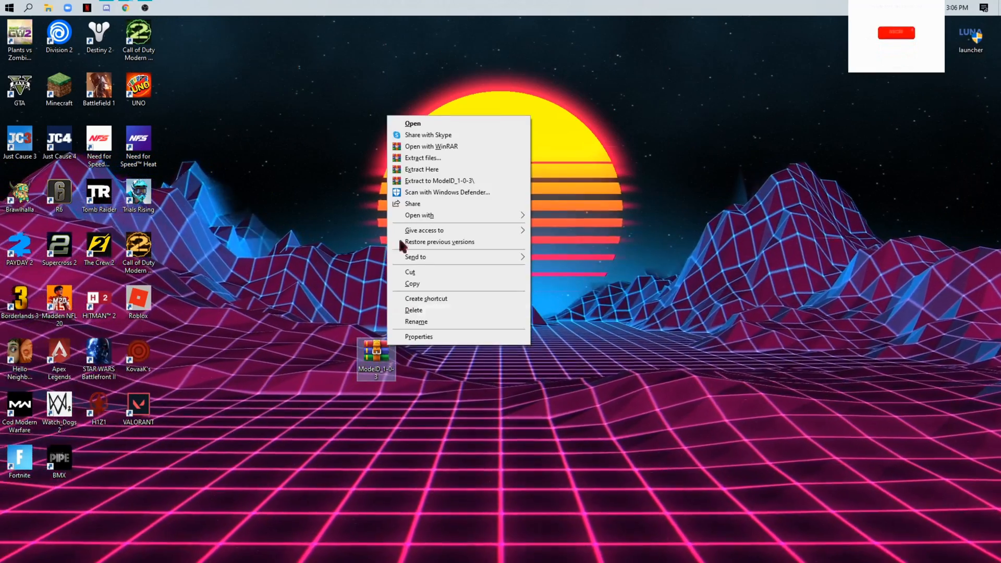
pyautogui.click(421, 169)
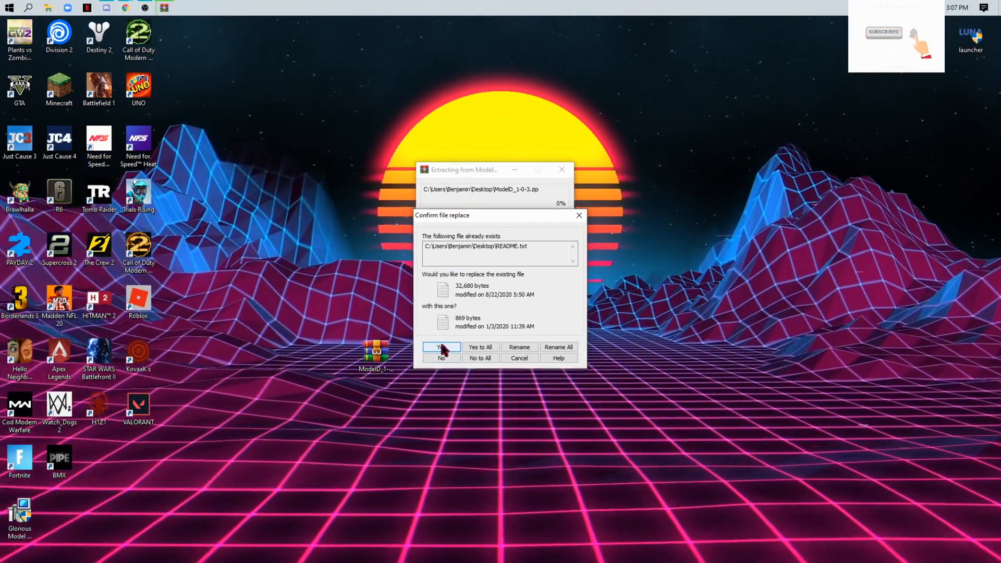
pyautogui.click(441, 347)
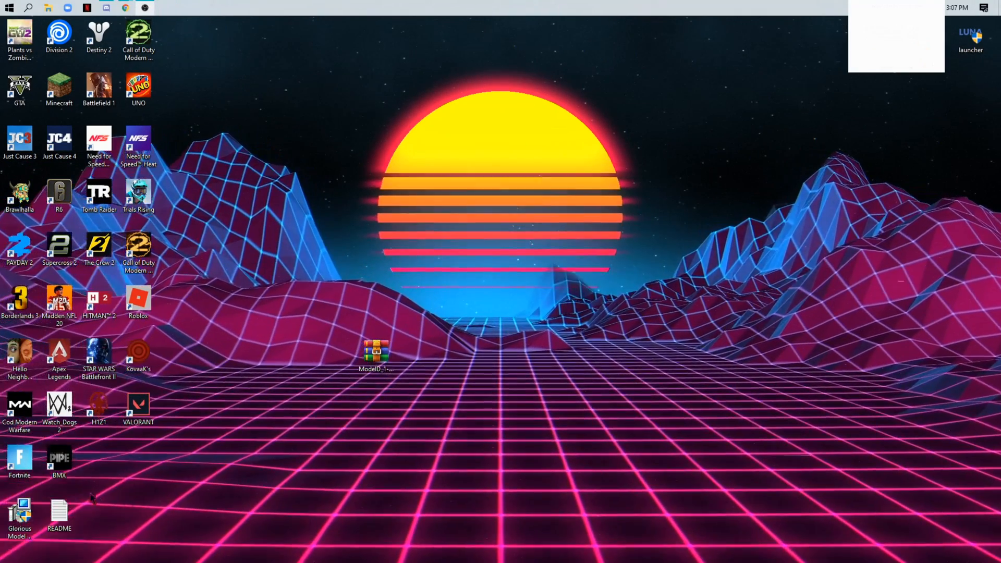
# Move the installer icon to the desktop centre and view the README in Notepad.
pyautogui.moveTo(19, 514); pyautogui.dragTo(573, 415)
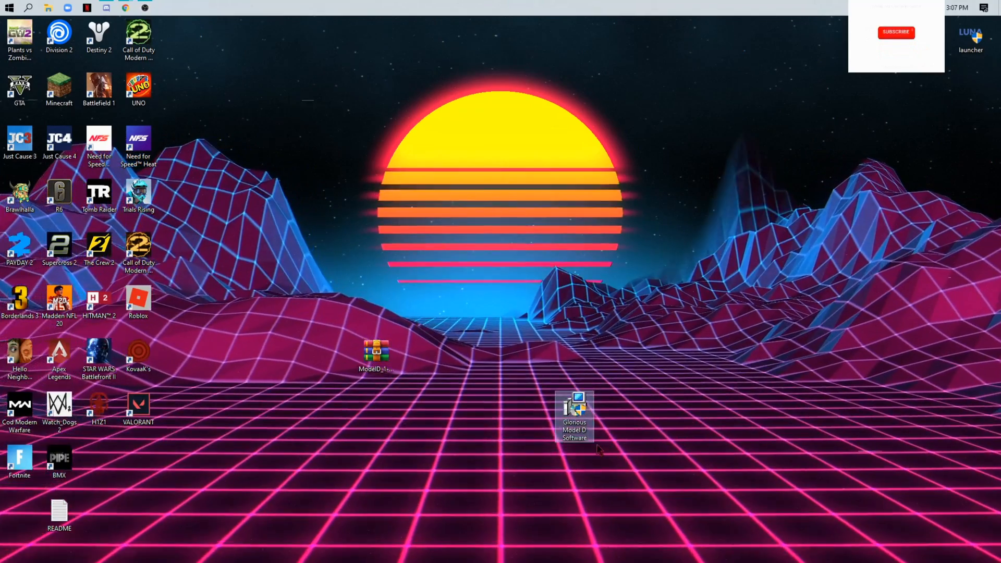
pyautogui.click(896, 31)
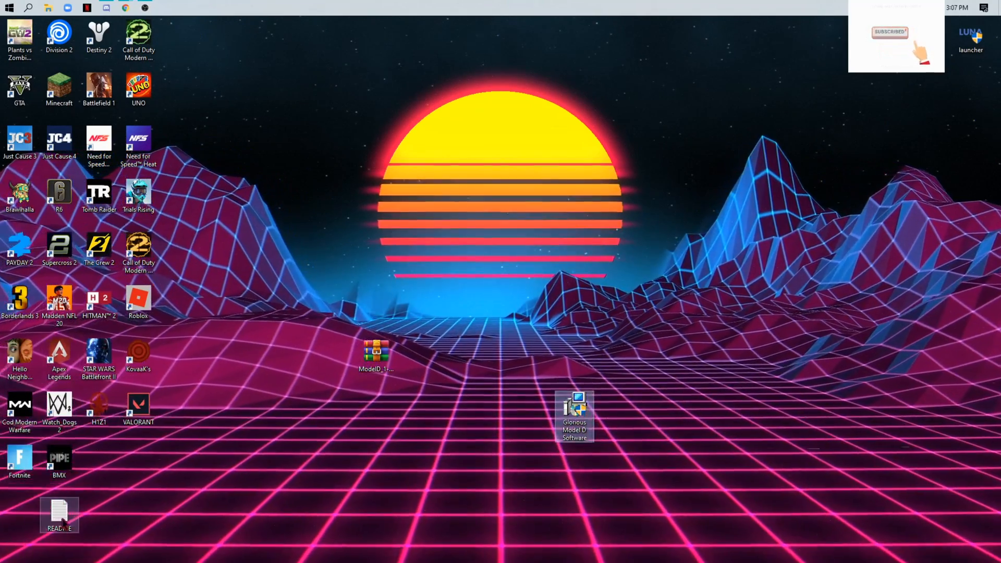
pyautogui.doubleClick(58, 509)
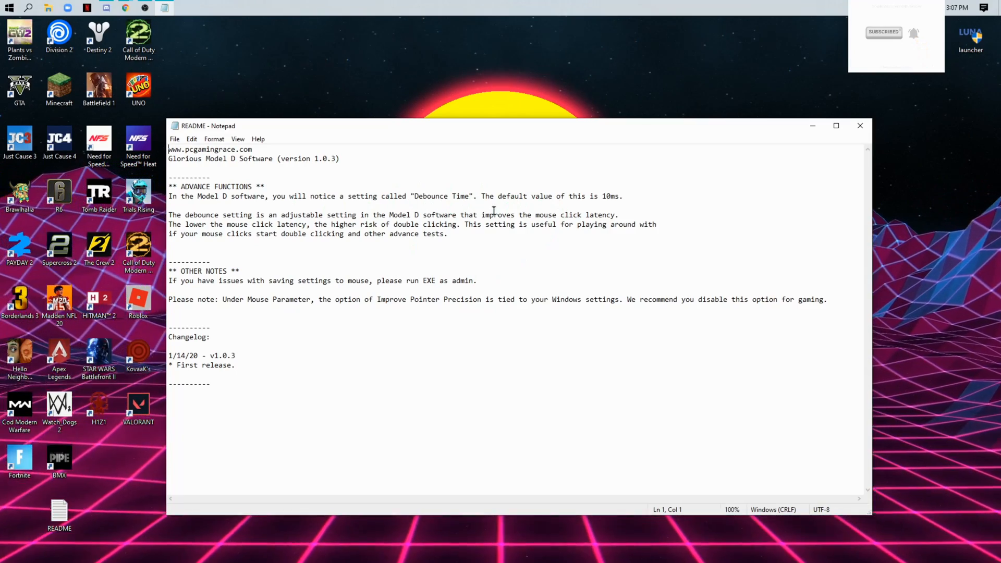
pyautogui.moveTo(859, 126)
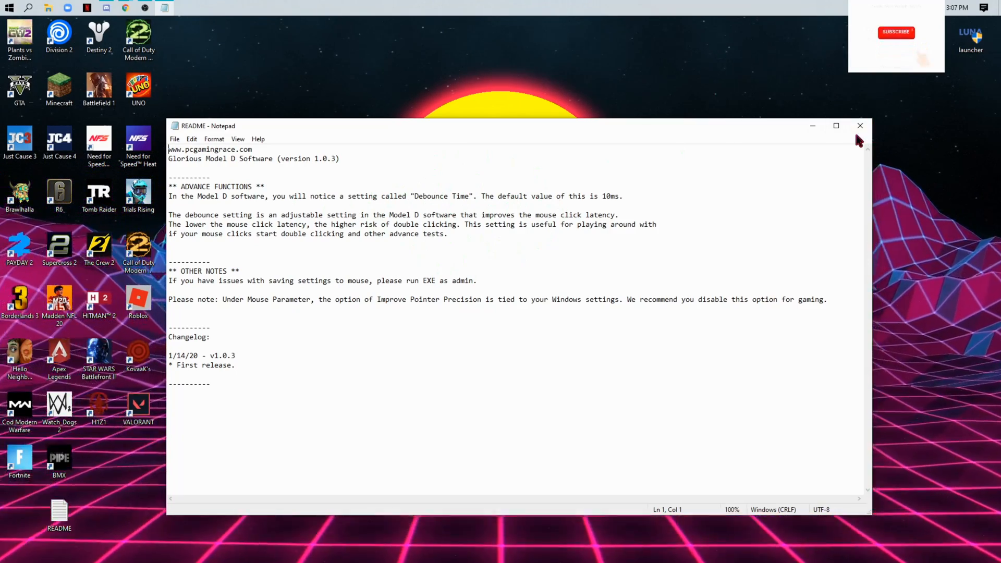
# Close the README notes in Notepad after reading them.
pyautogui.click(896, 32)
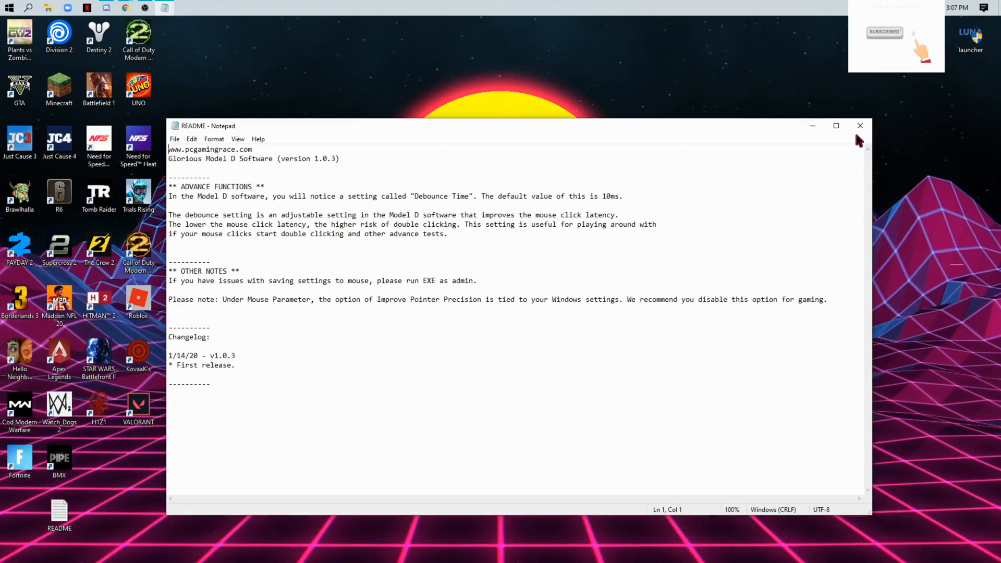
pyautogui.click(859, 125)
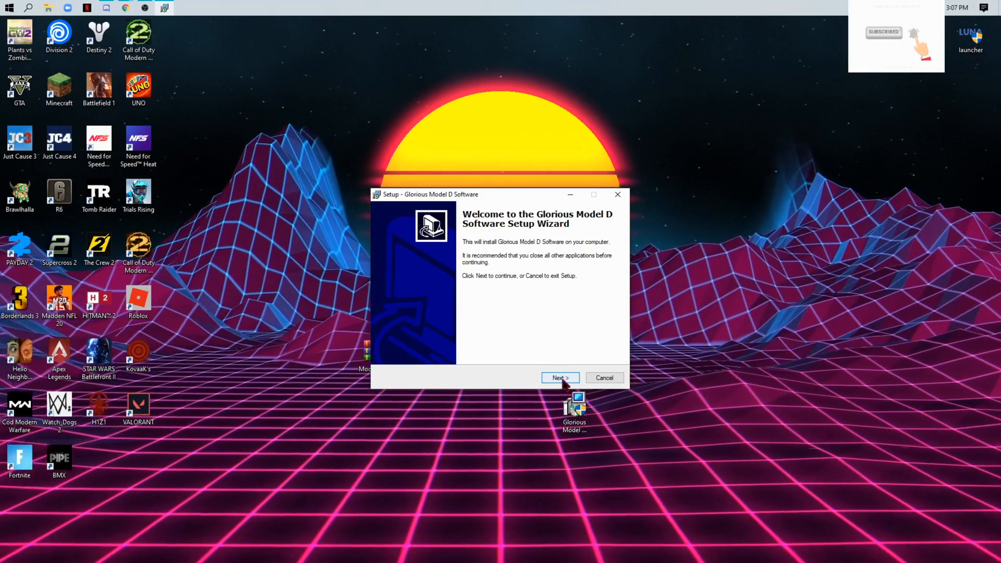
# Install the software to the default Program Files (x86) folder and finish with 'Run Glorious Model D Software' checked.
pyautogui.click(559, 377)
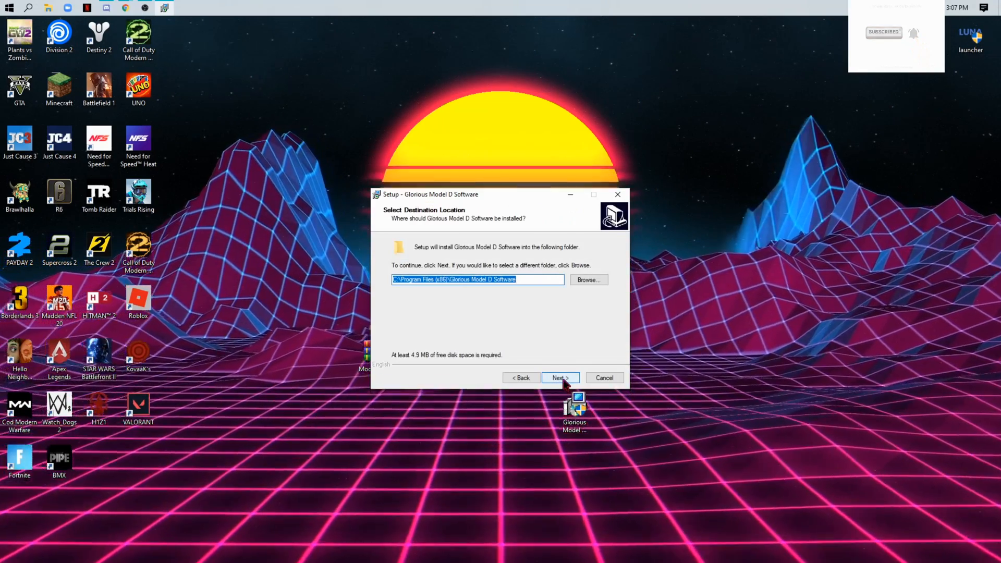
pyautogui.moveTo(539, 369)
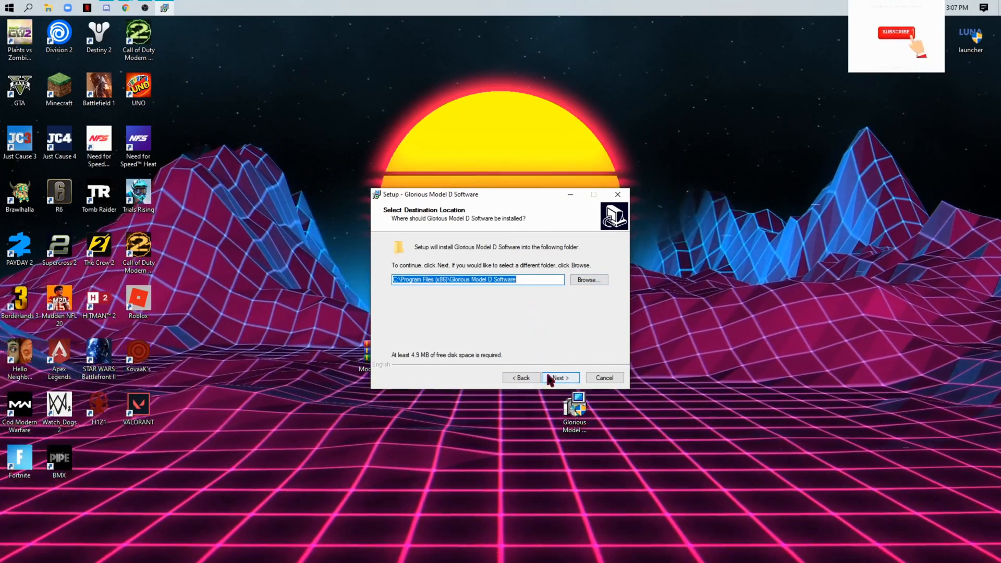
pyautogui.click(559, 377)
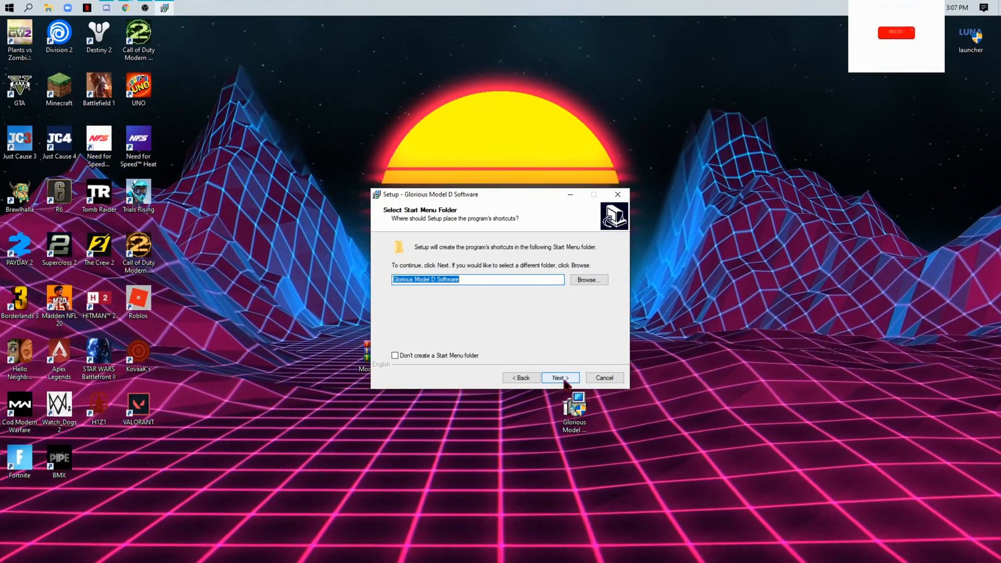
pyautogui.click(560, 377)
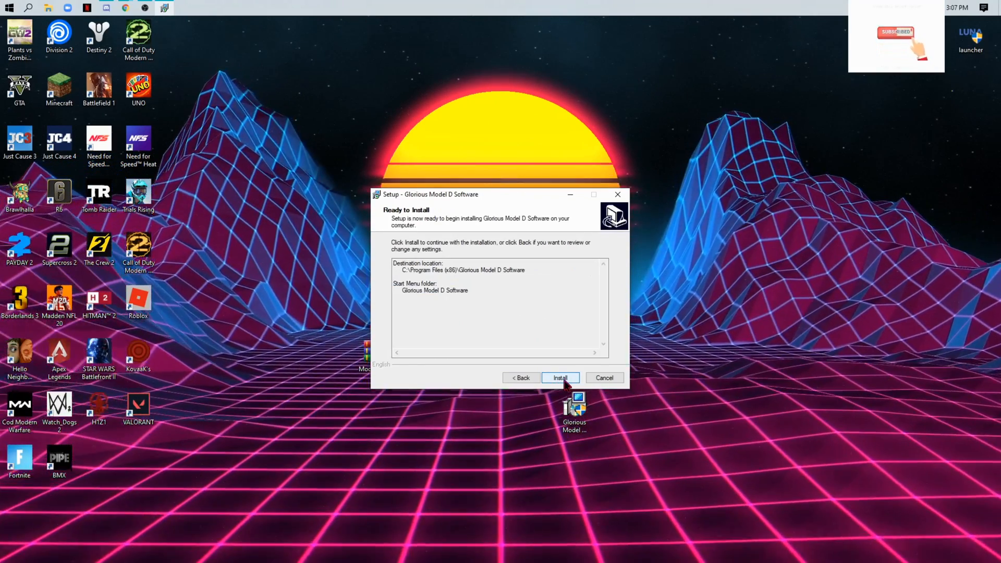
pyautogui.click(559, 378)
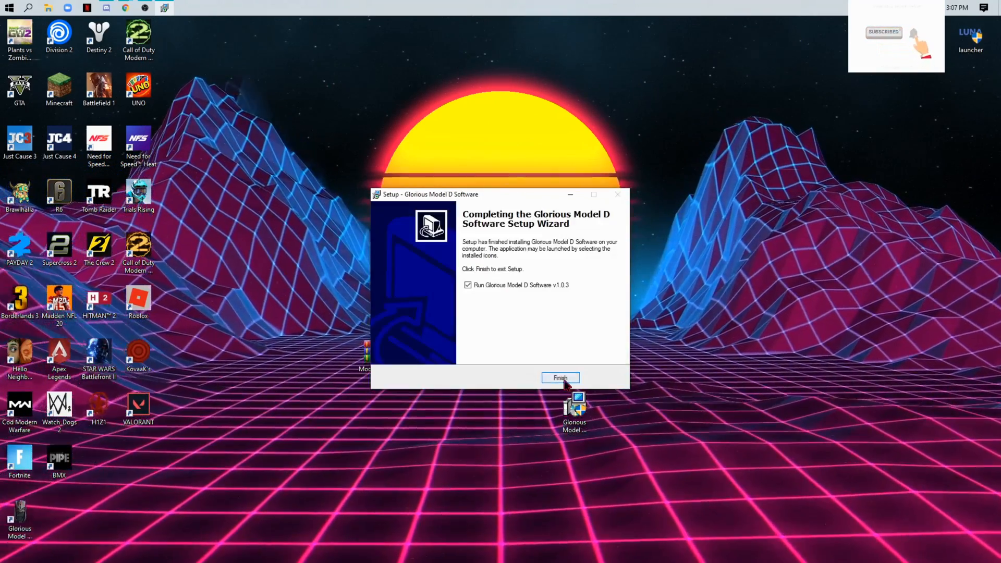
pyautogui.click(560, 378)
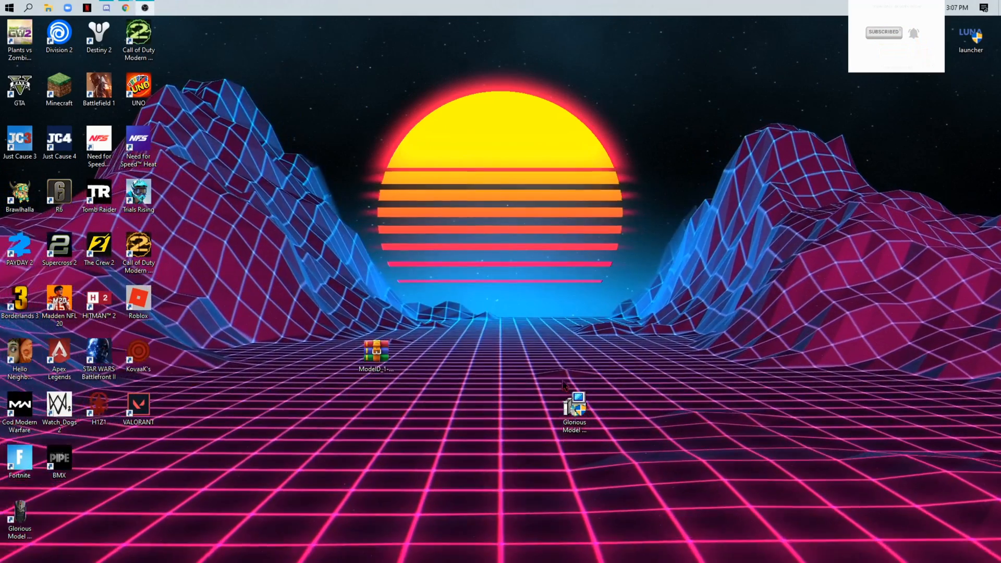
# Launch the installed software, review the DPI Setting panel and expand the Lighting section.
pyautogui.doubleClick(575, 405)
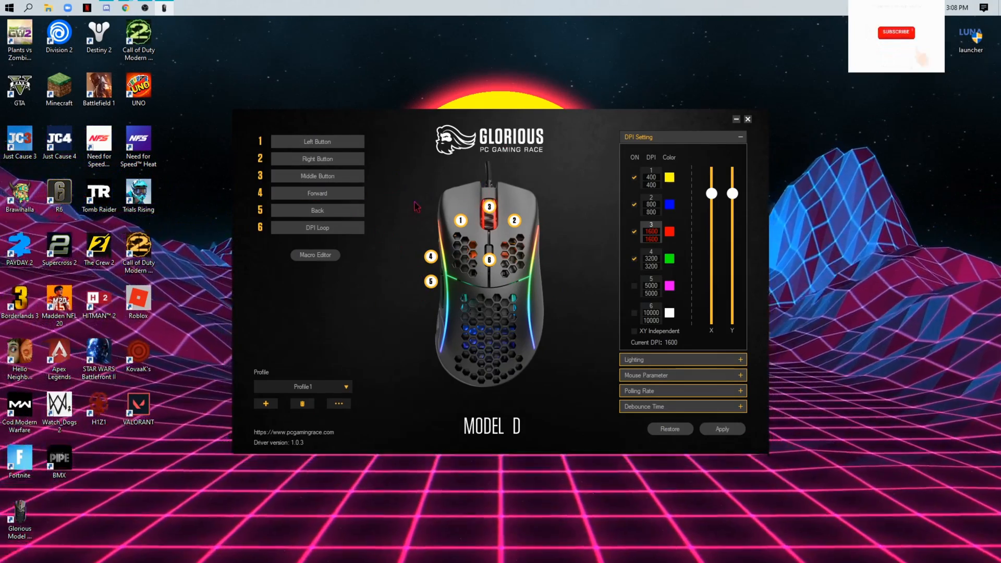
pyautogui.click(895, 31)
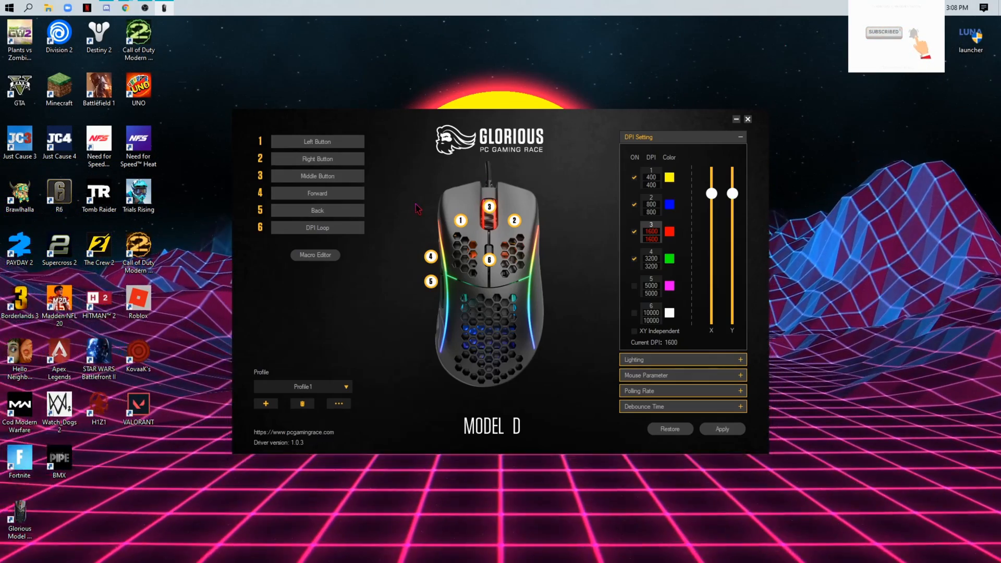
pyautogui.click(317, 175)
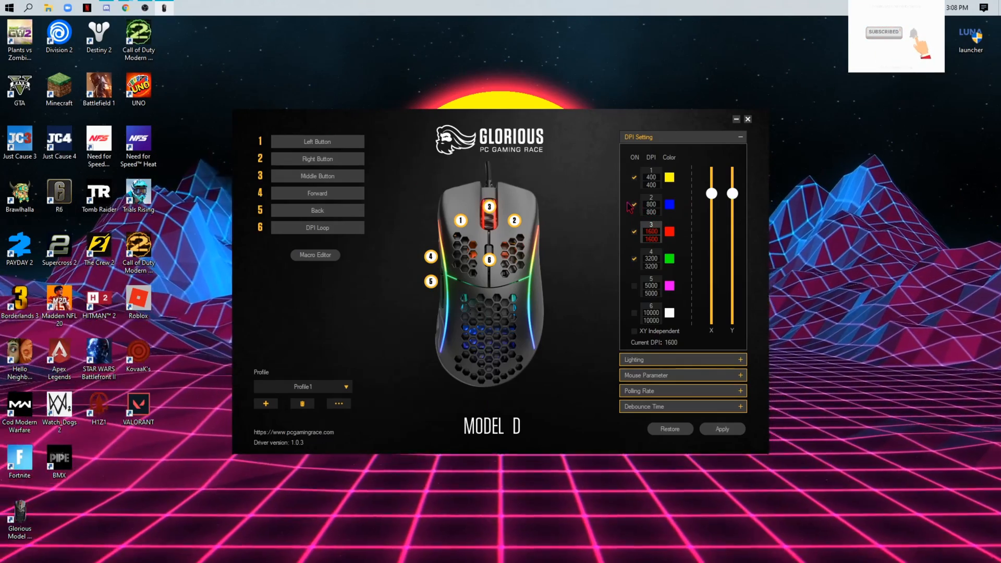
pyautogui.click(650, 177)
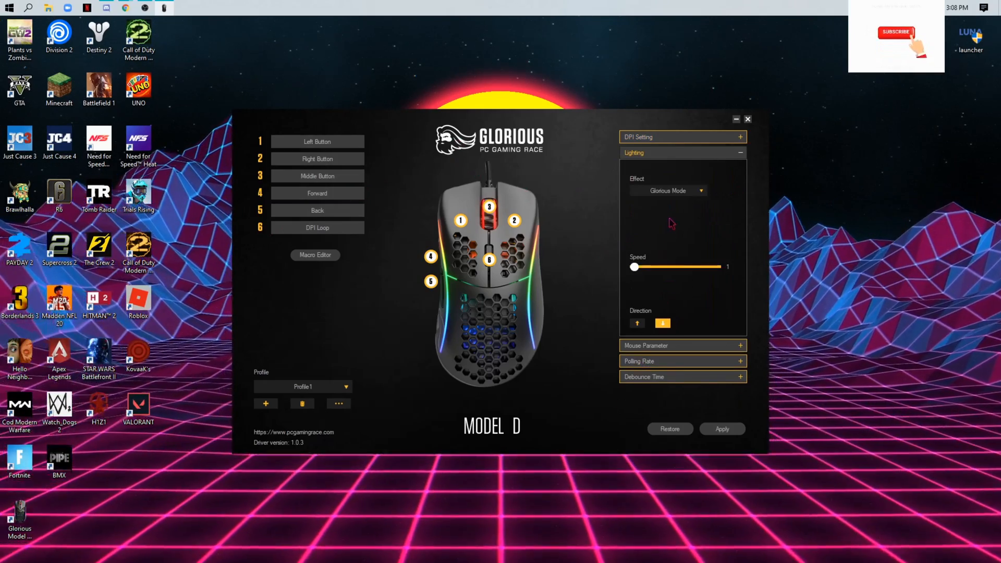
# Keep Glorious Mode, set speed to 2, reverse direction, apply, and expand Mouse Parameter.
pyautogui.click(668, 190)
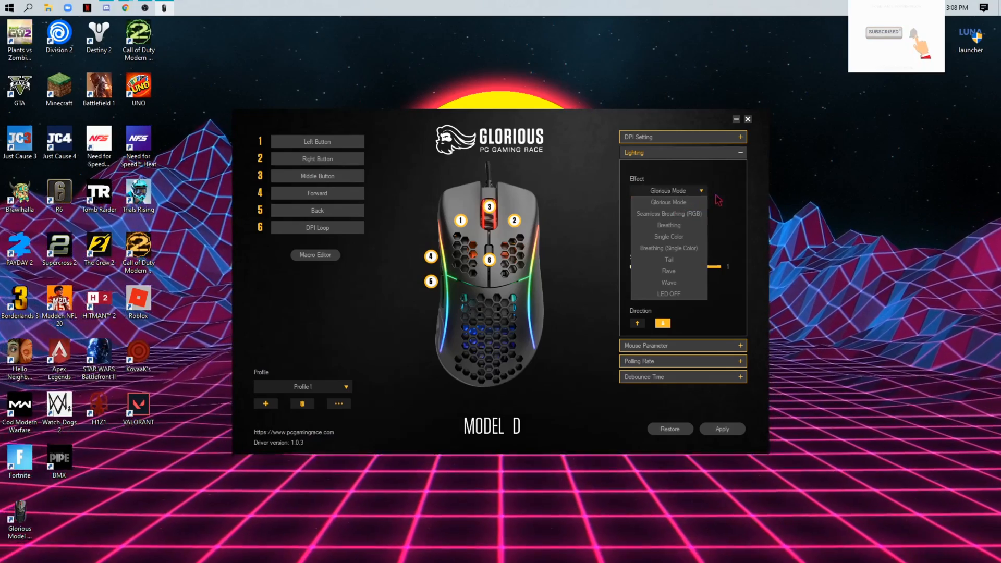
pyautogui.click(668, 202)
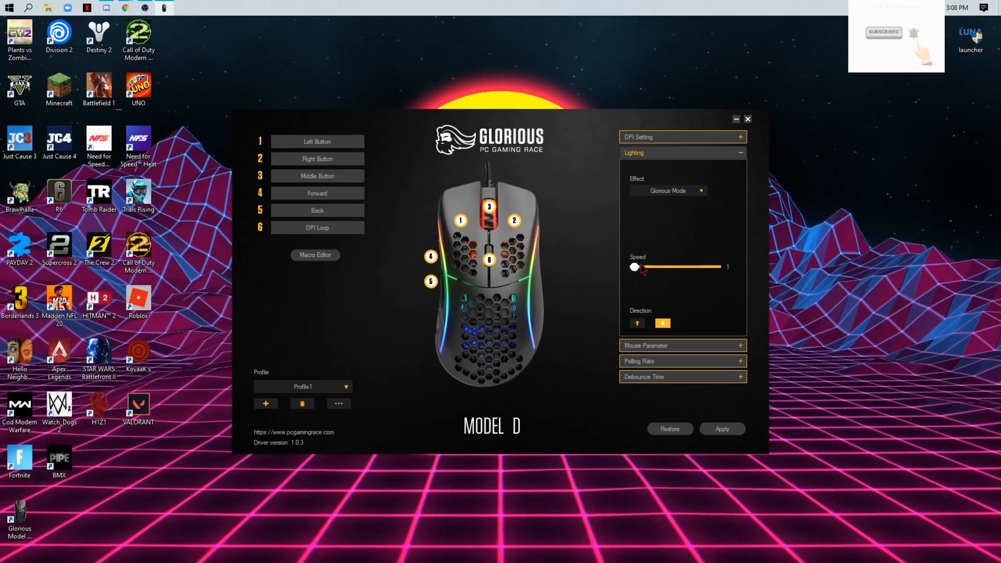
pyautogui.moveTo(634, 267); pyautogui.dragTo(675, 267)
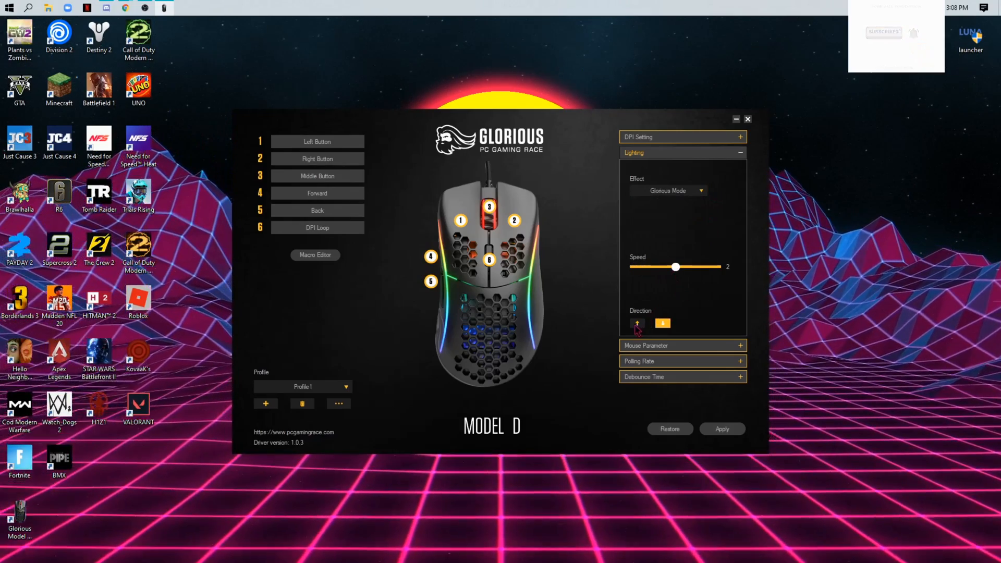
pyautogui.click(636, 323)
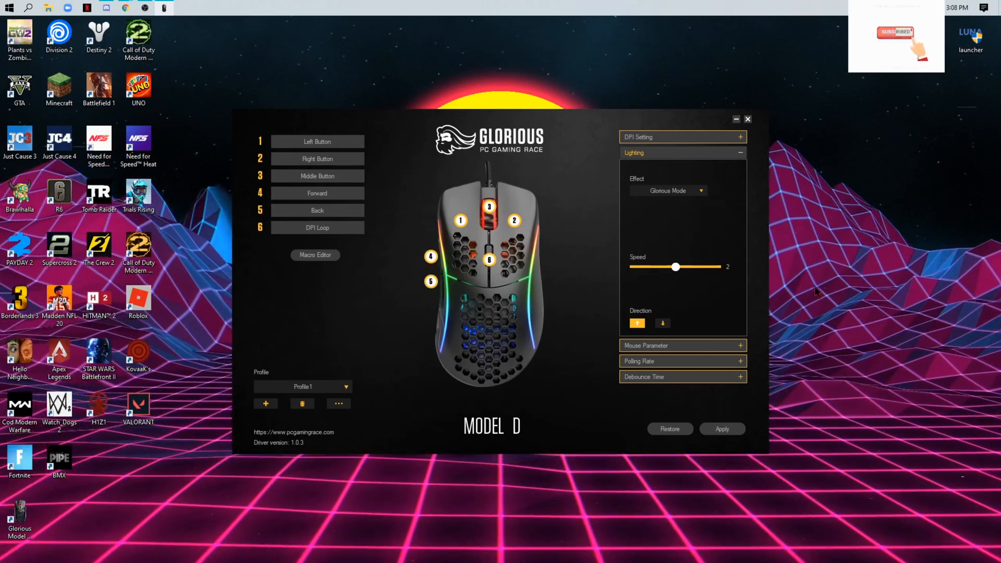
pyautogui.moveTo(674, 267); pyautogui.dragTo(662, 267)
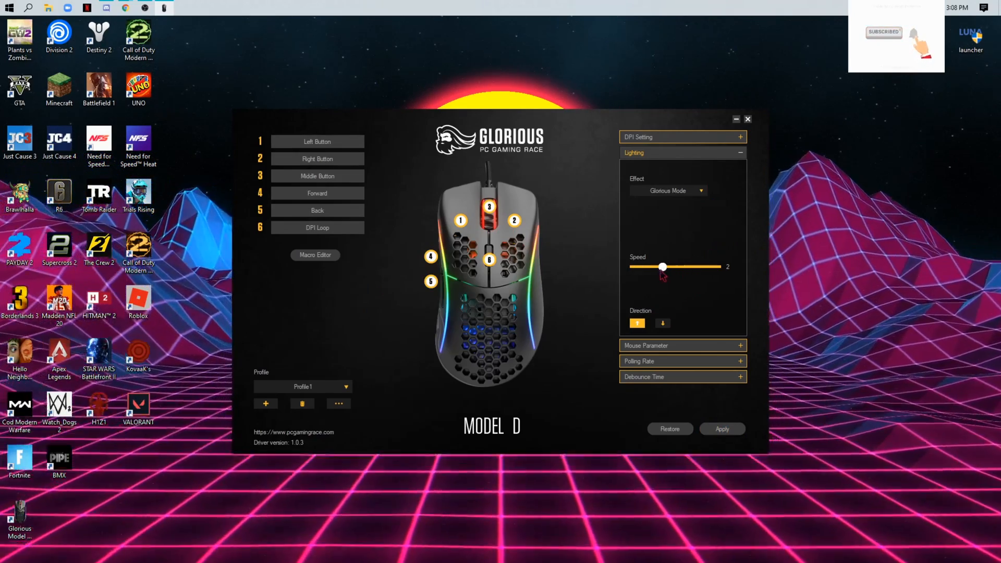
pyautogui.click(721, 429)
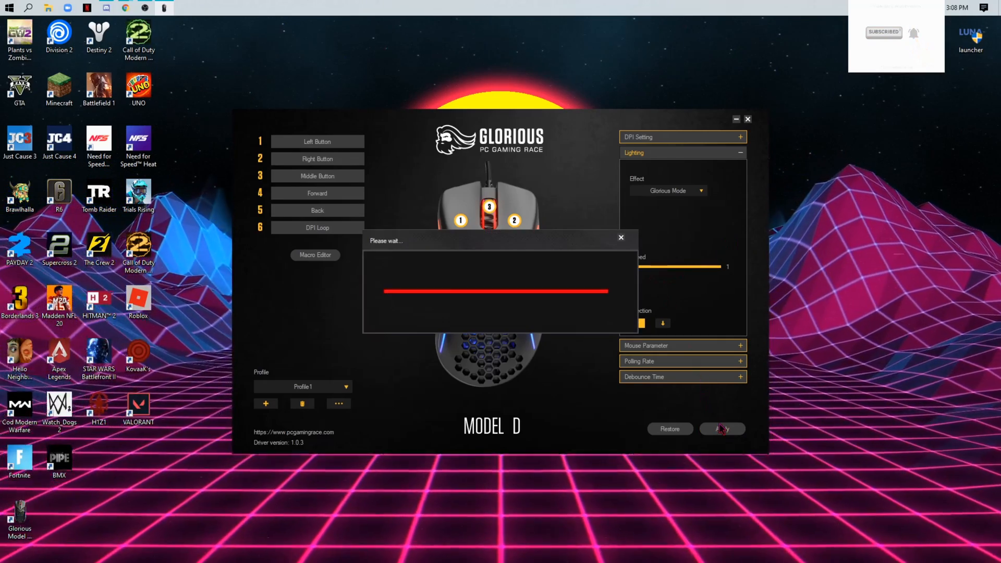
pyautogui.click(721, 428)
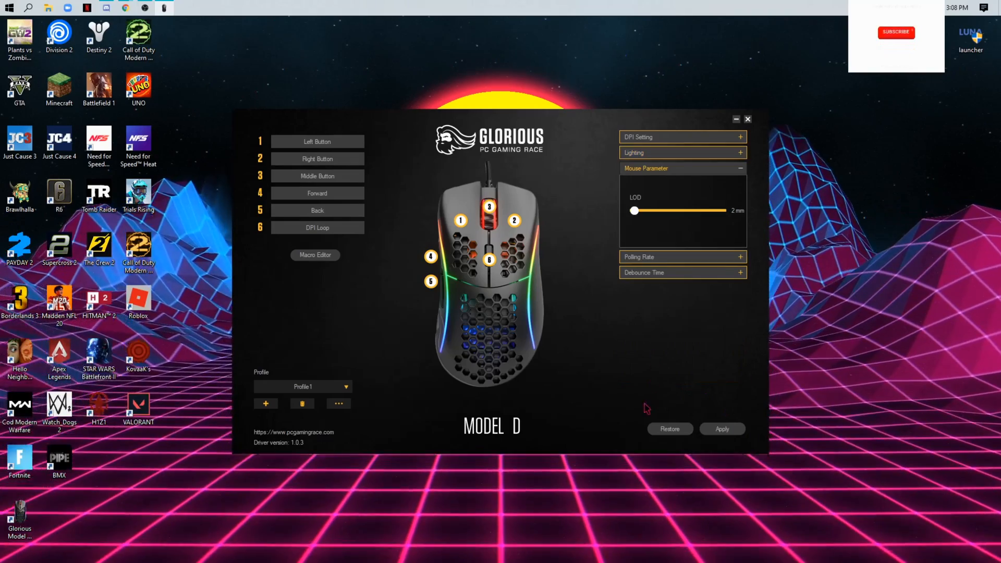
# Expand the 1000Hz Polling Rate section, then the 10 ms Debounce Time section.
pyautogui.click(896, 31)
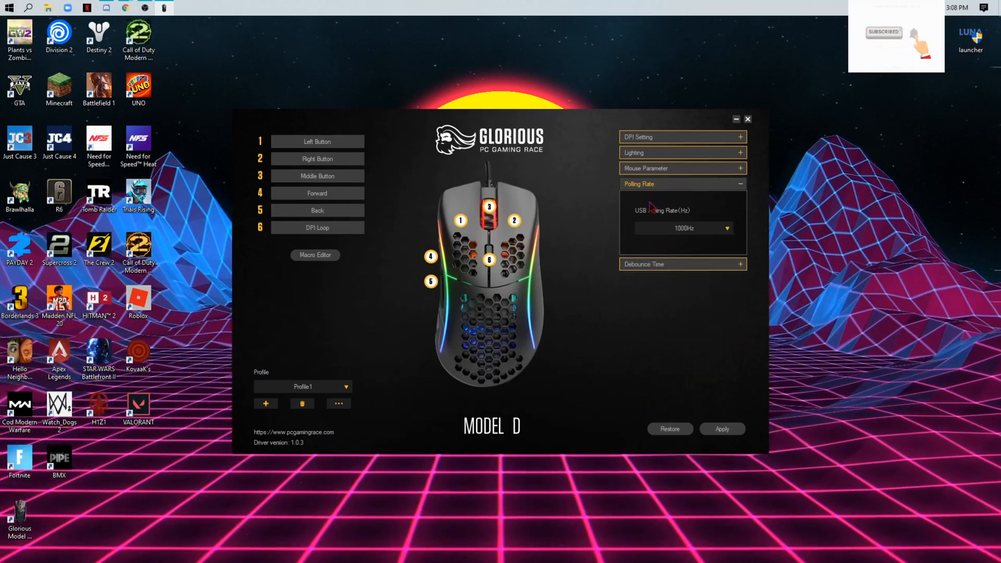
pyautogui.moveTo(717, 214)
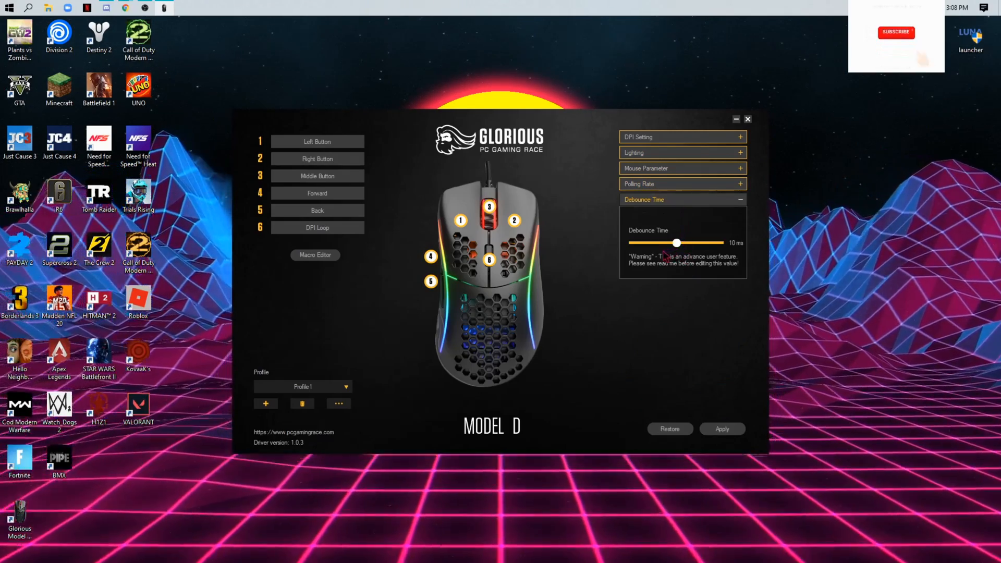
pyautogui.click(896, 31)
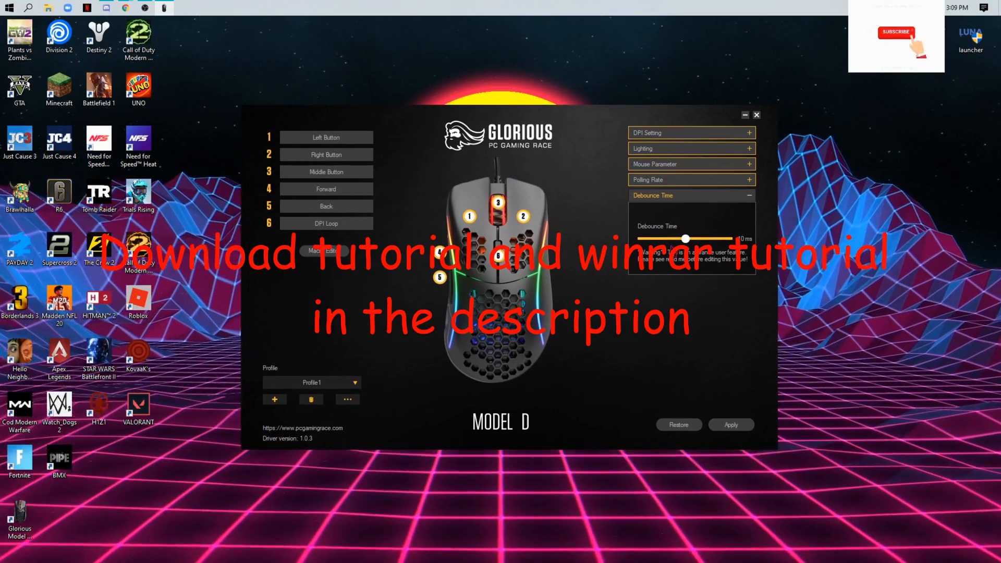
pyautogui.click(896, 31)
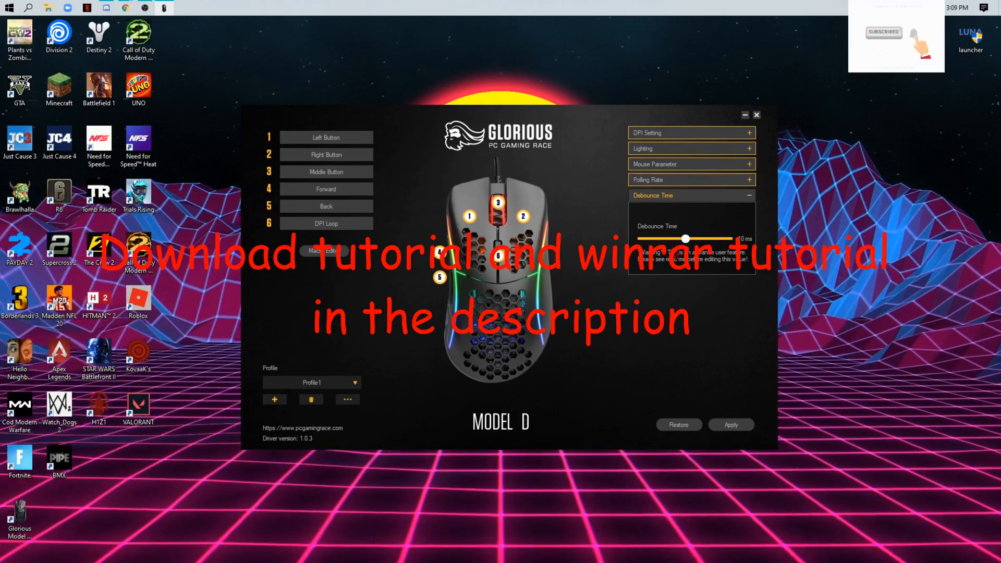